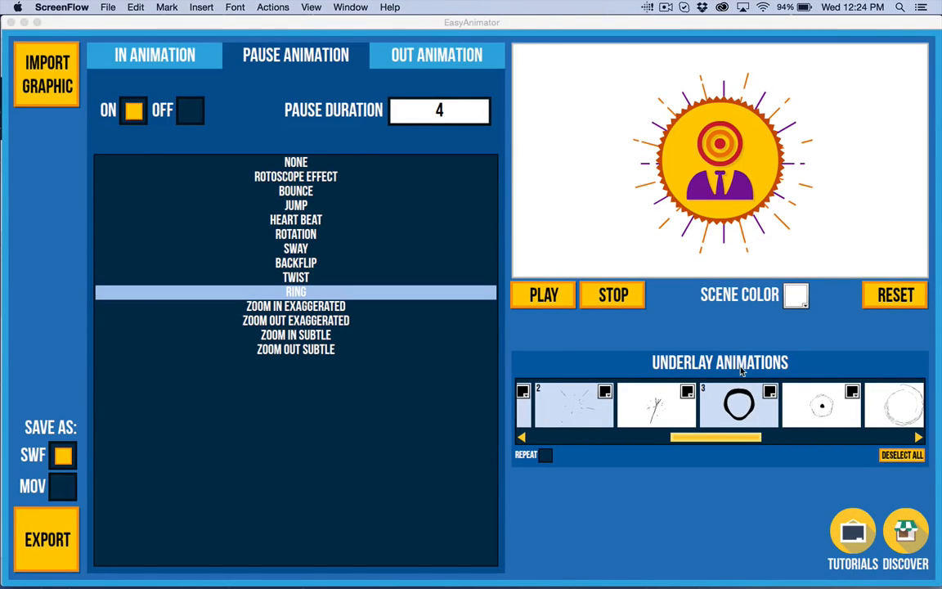
mouse_move(607, 359)
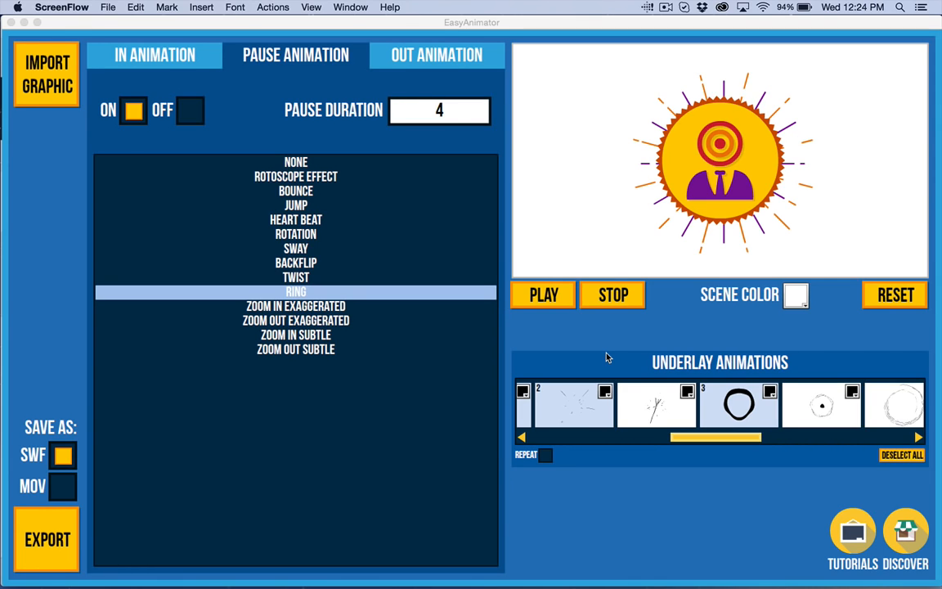
mouse_move(613, 358)
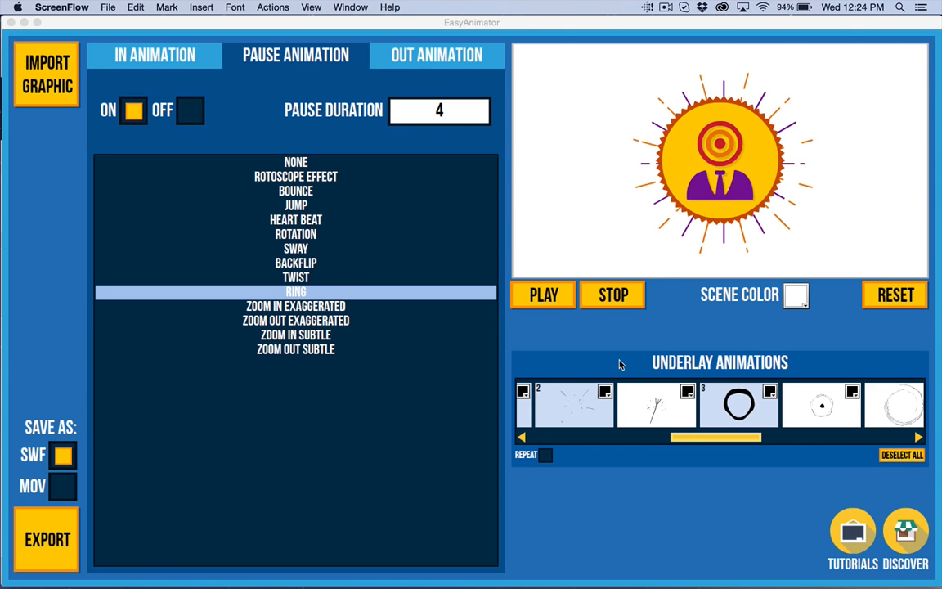
mouse_move(702, 154)
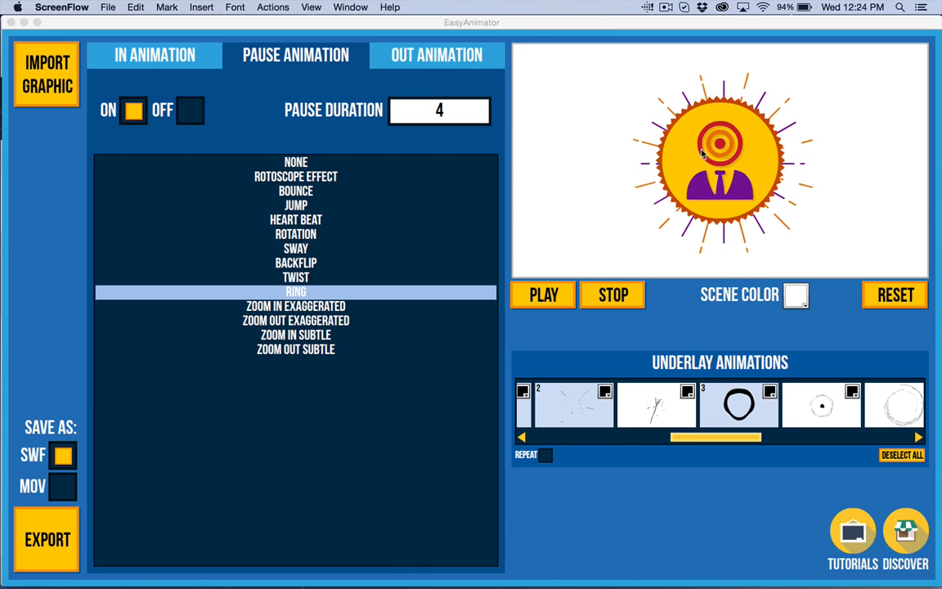
mouse_move(733, 162)
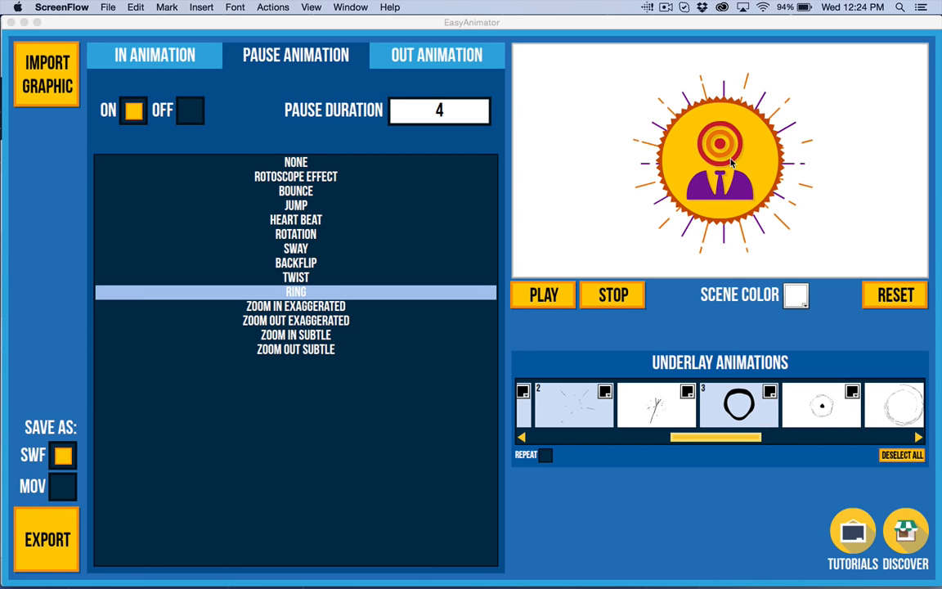
mouse_move(272, 576)
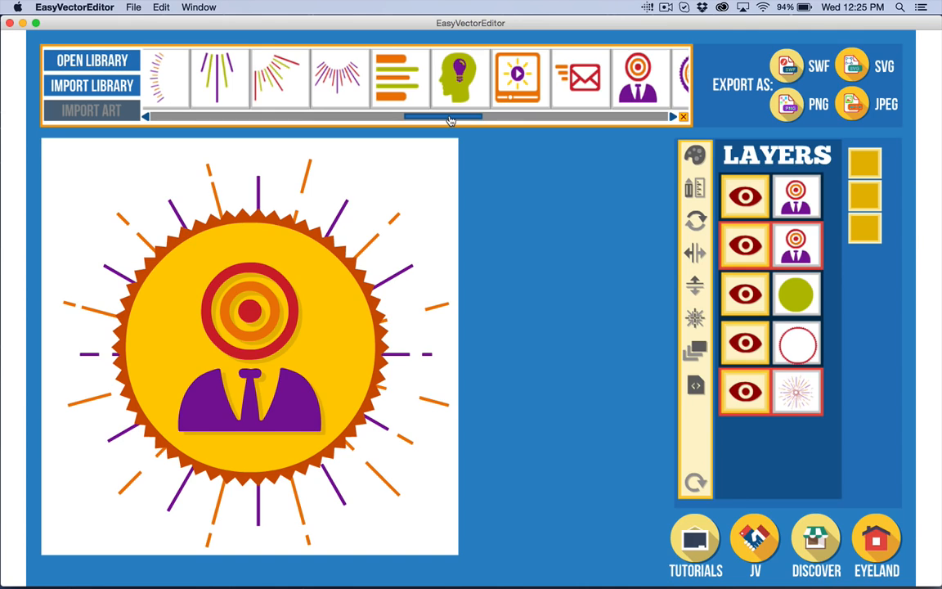
mouse_move(448, 115)
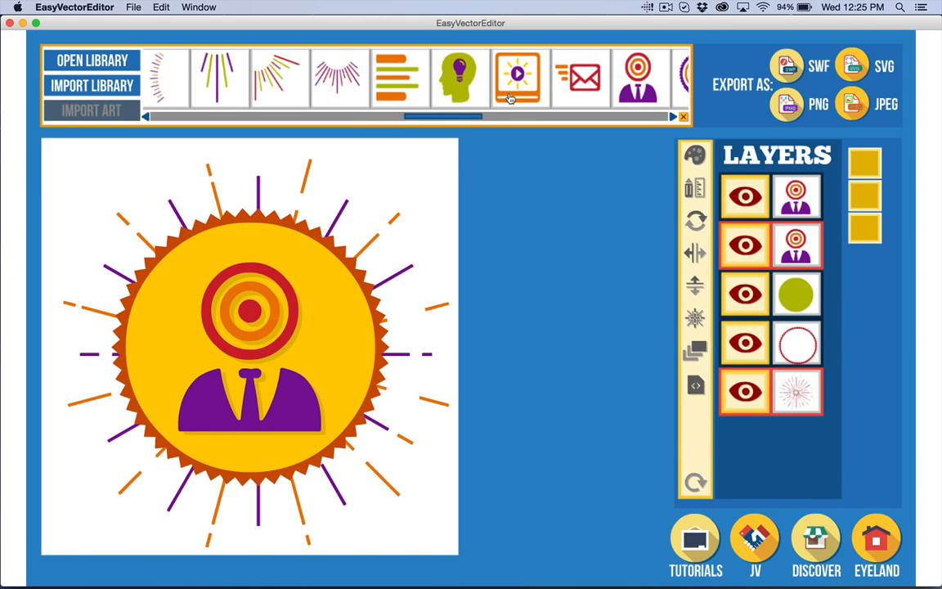
mouse_move(459, 187)
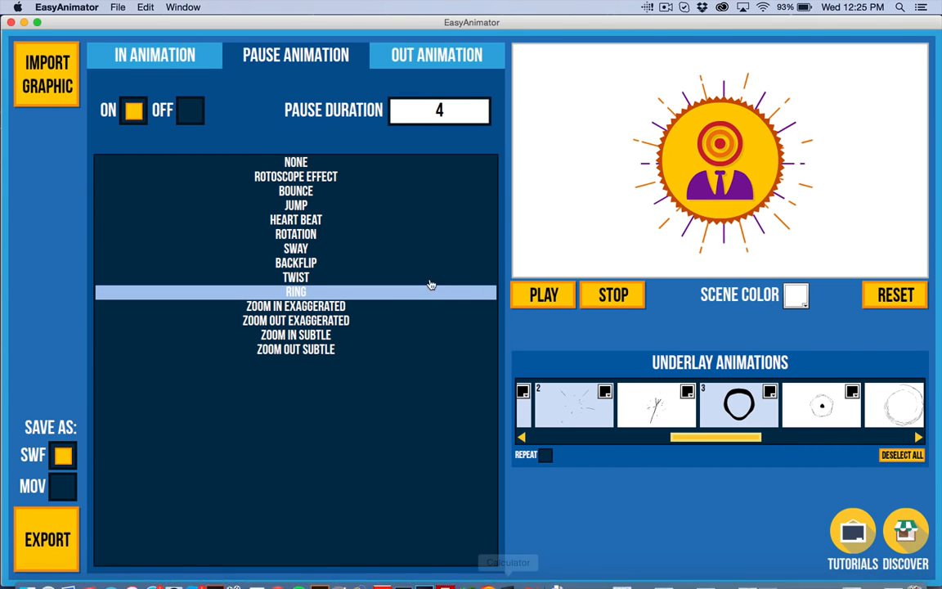
- Select the businessman graphic and change its pause animation from Ring to None
left_click(720, 162)
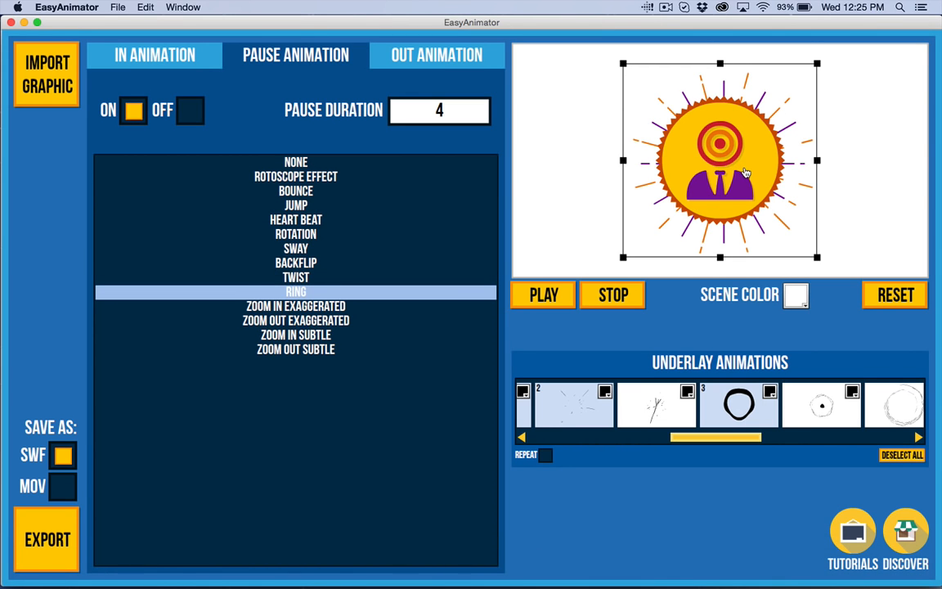
left_click(153, 56)
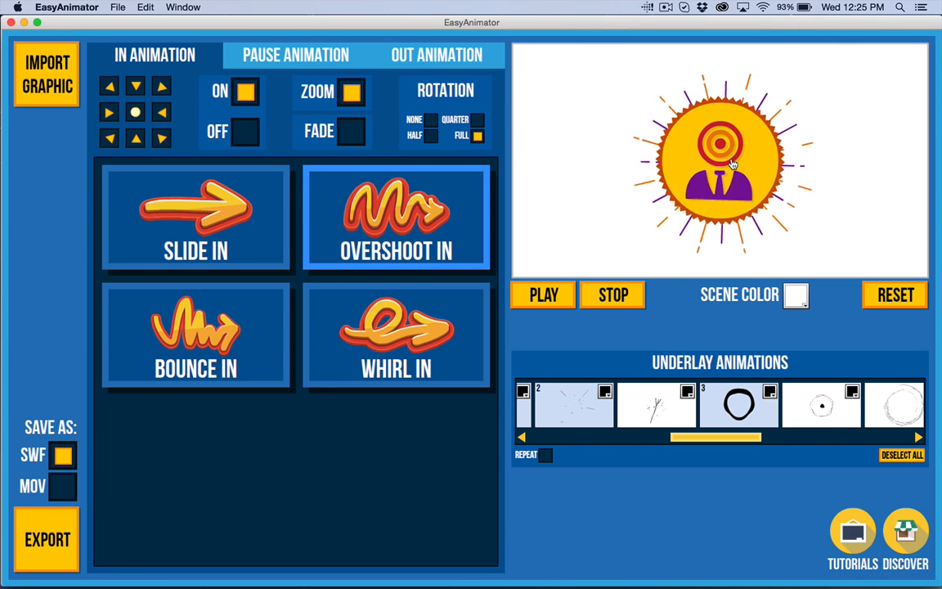
left_click(295, 55)
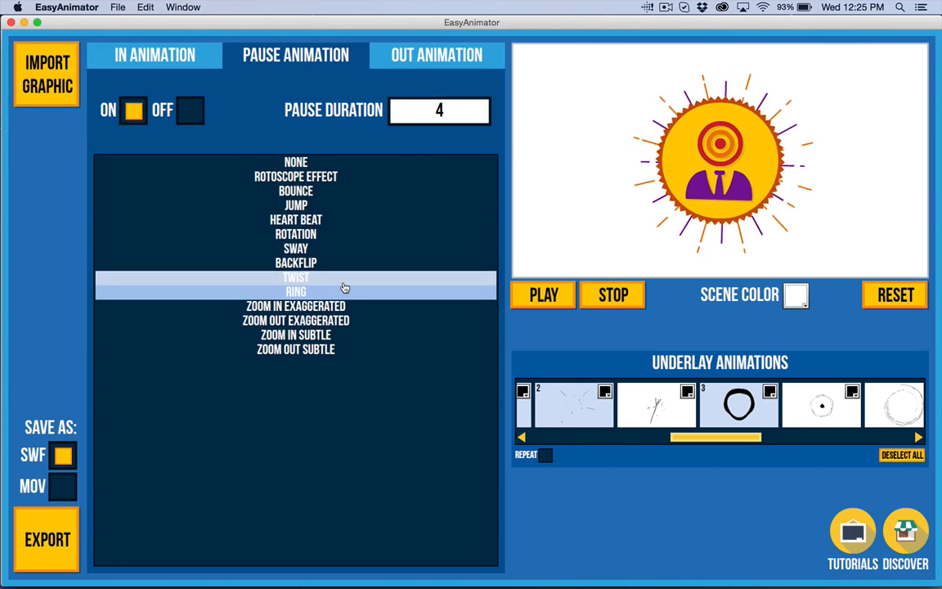
left_click(295, 291)
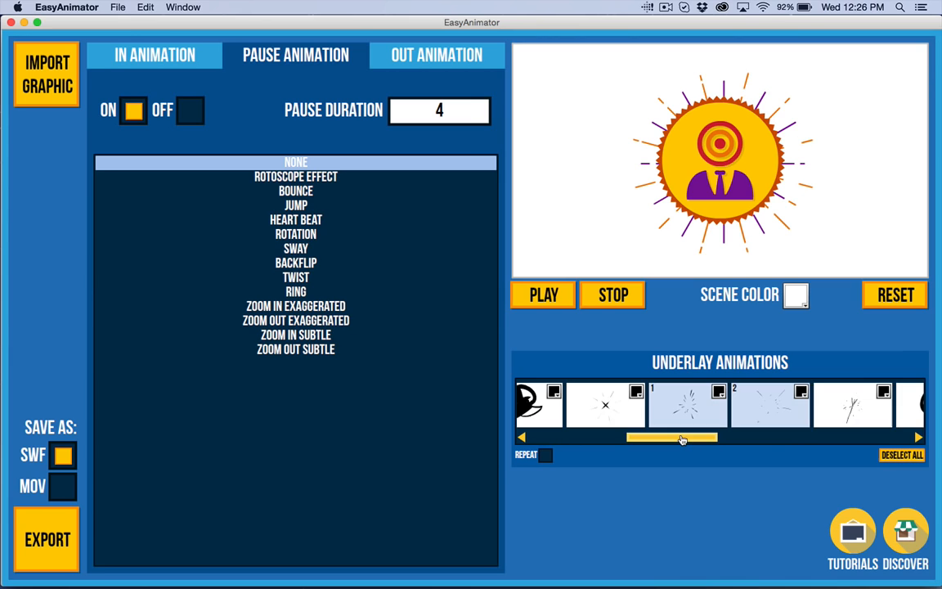
- Scroll the underlay strip and drag a corner handle to shrink the graphic
left_click_drag(671, 438, 851, 438)
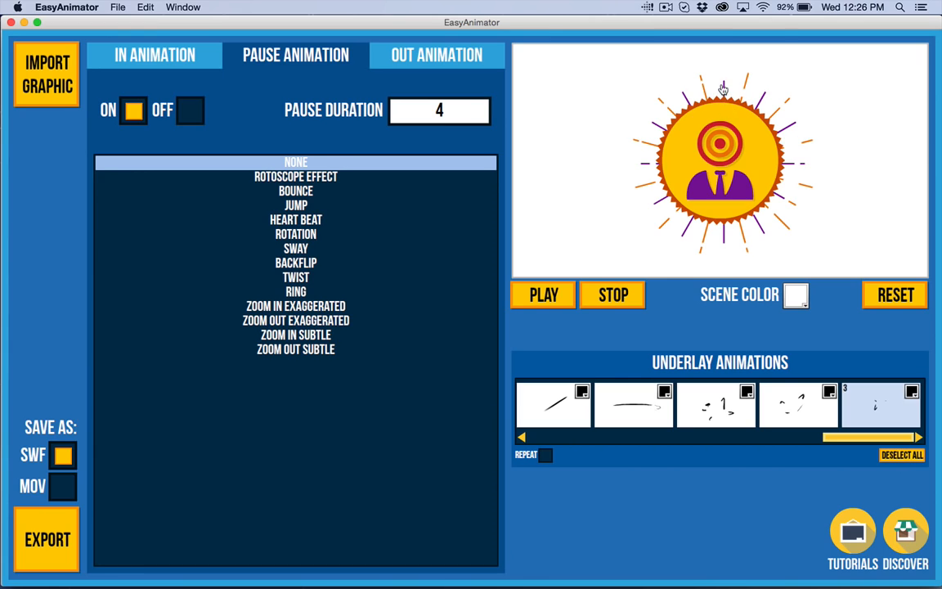
left_click(723, 162)
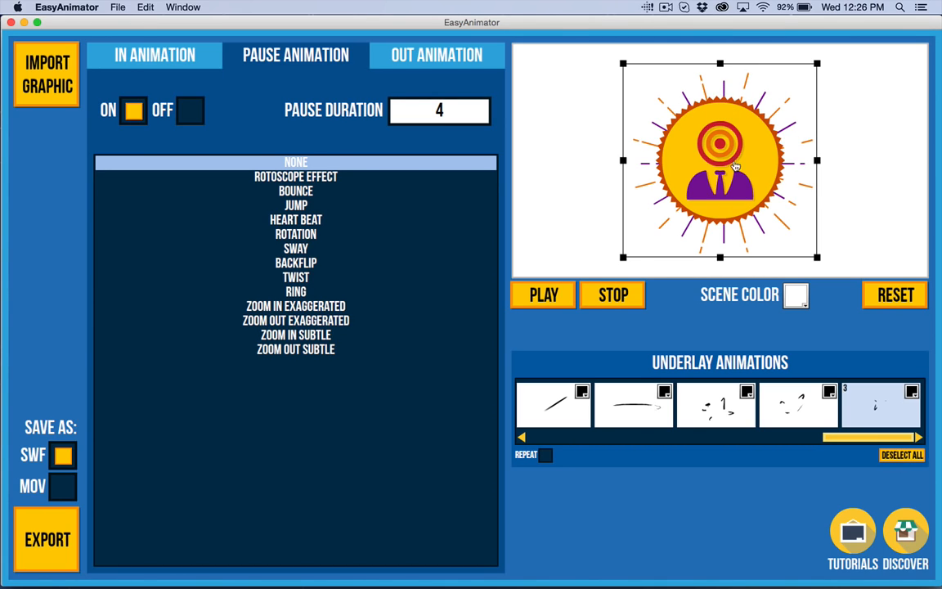
mouse_move(821, 59)
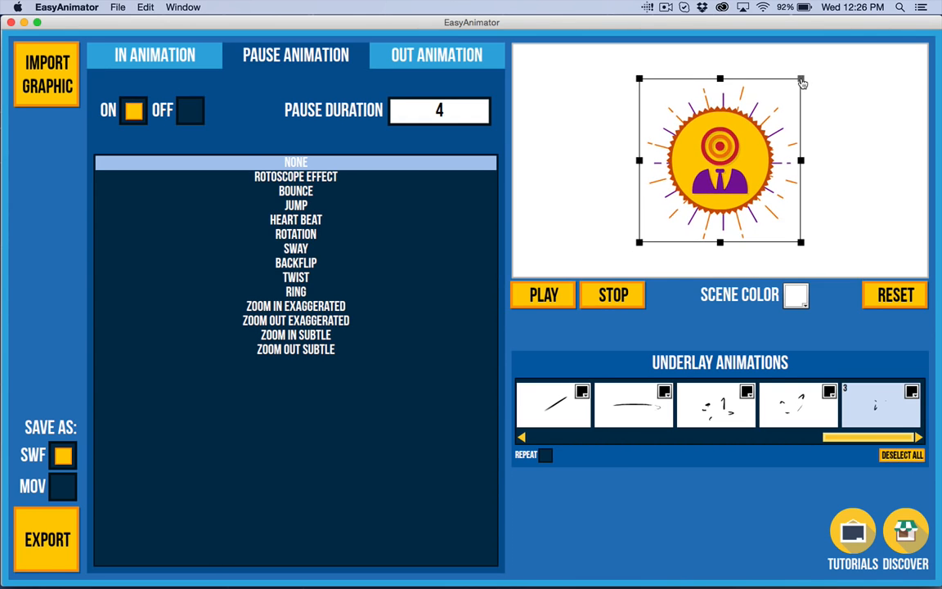
left_click_drag(802, 80, 792, 88)
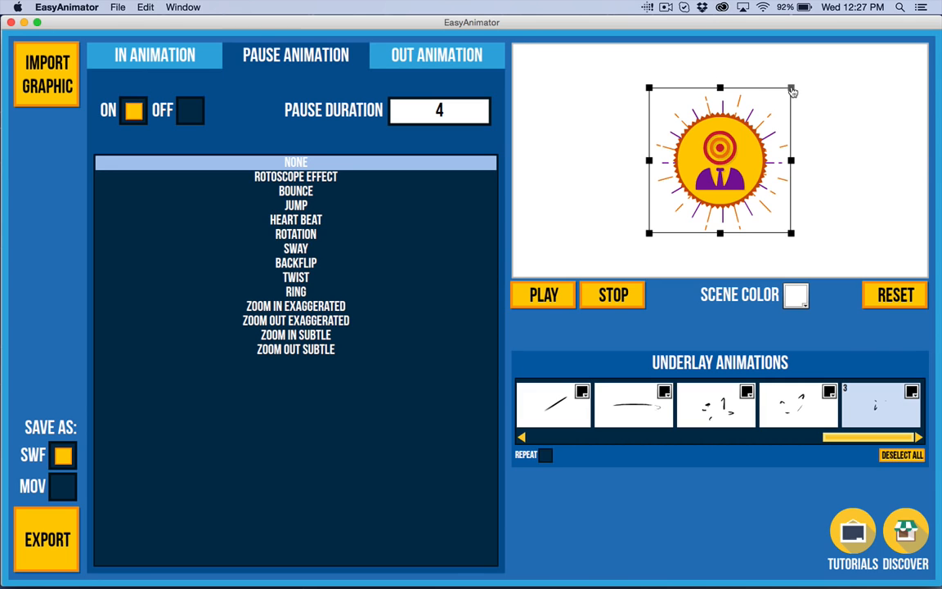
- Play the preview to see the scaled-down graphic with its flare underlays
left_click(543, 294)
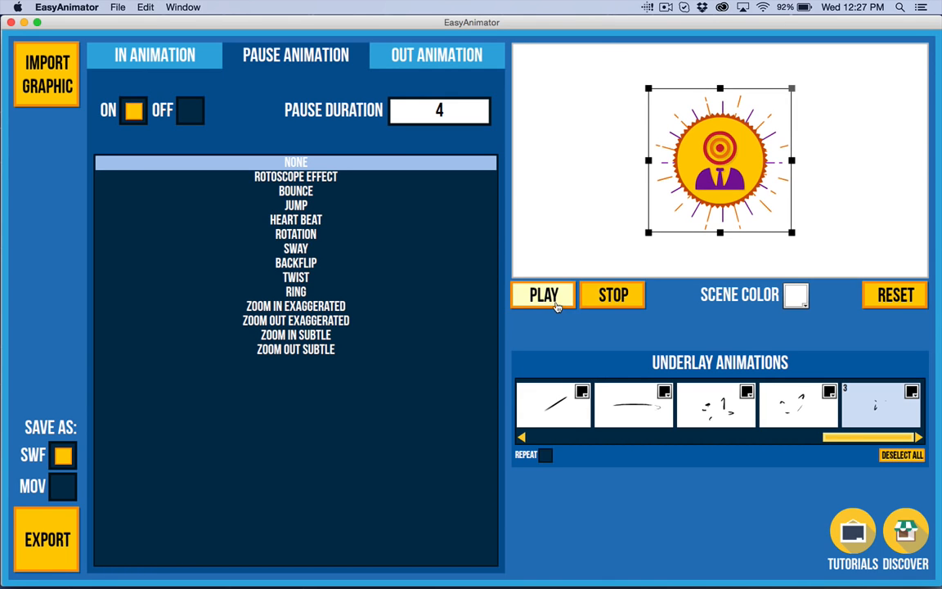
left_click(544, 294)
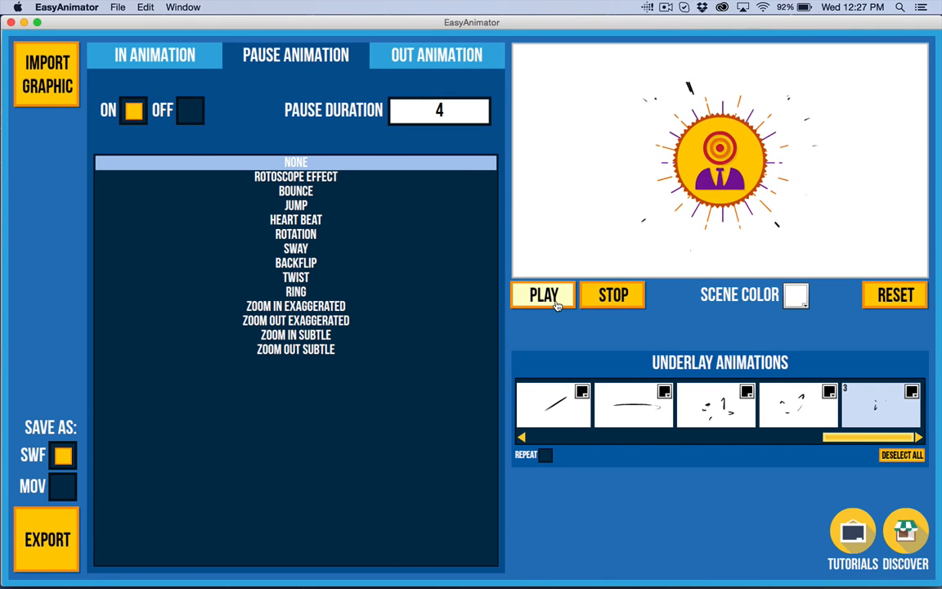
left_click(543, 295)
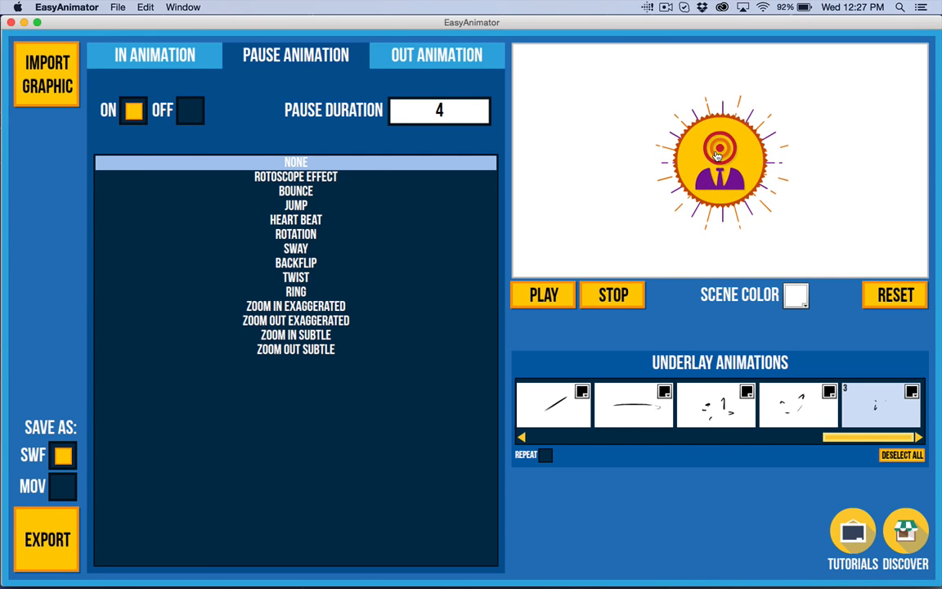
mouse_move(733, 178)
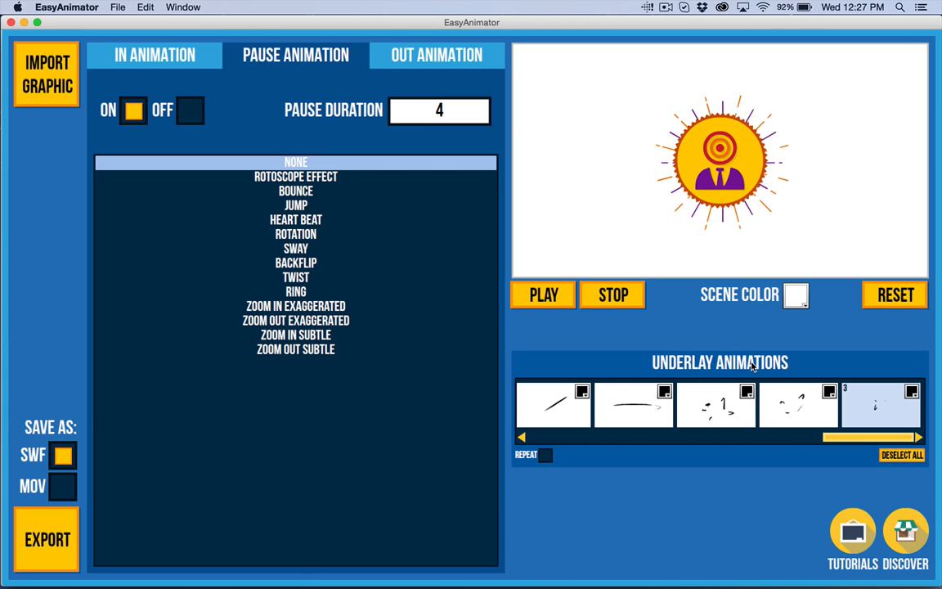
- Import 3d_shopping_cart.swf from the Desktop as the new graphic
left_click(435, 56)
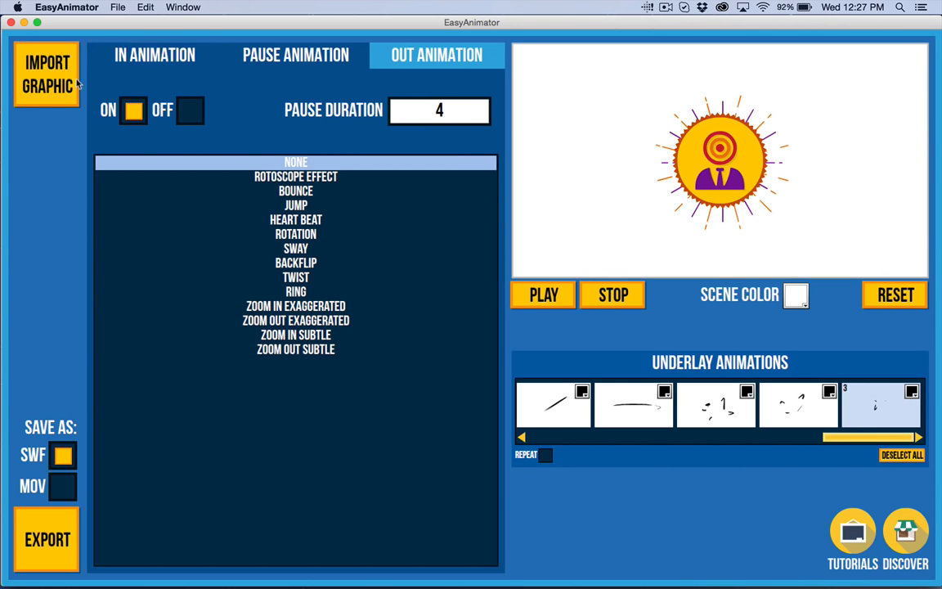
left_click(46, 74)
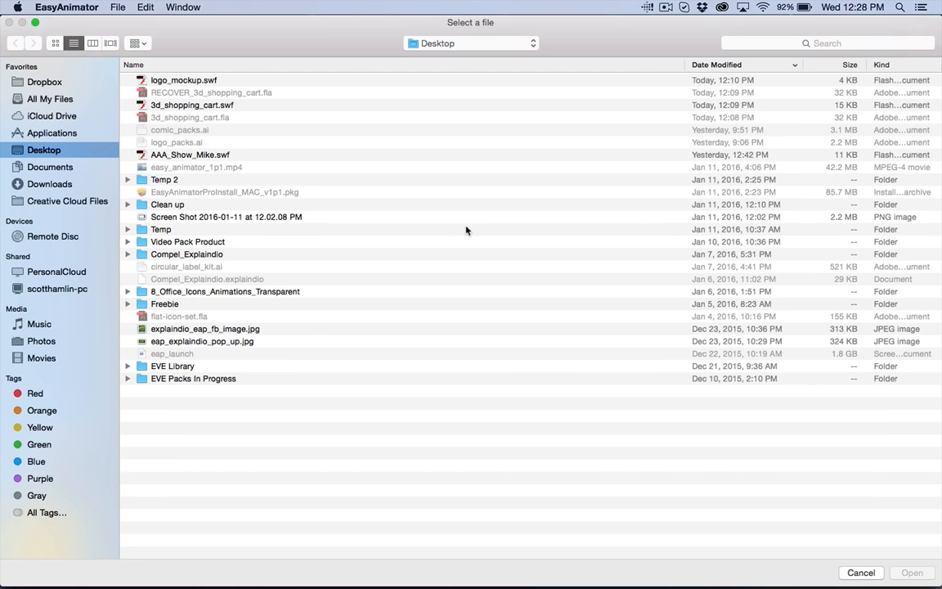
left_click(193, 105)
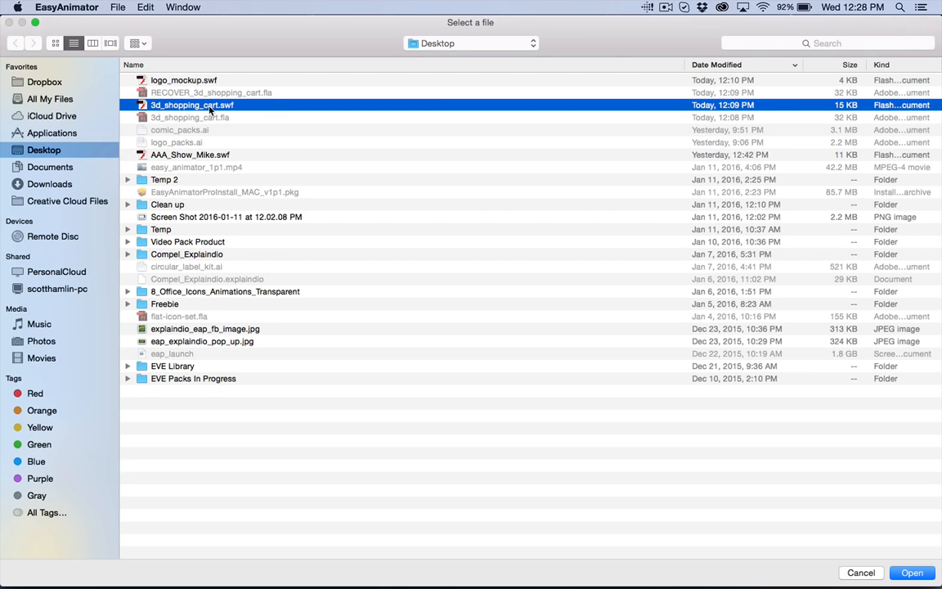
mouse_move(272, 111)
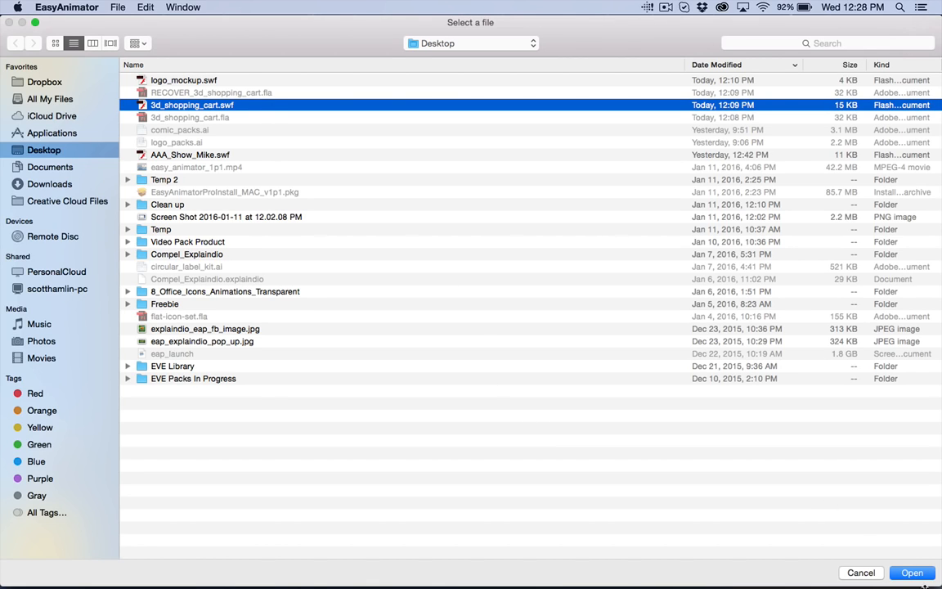
left_click(912, 572)
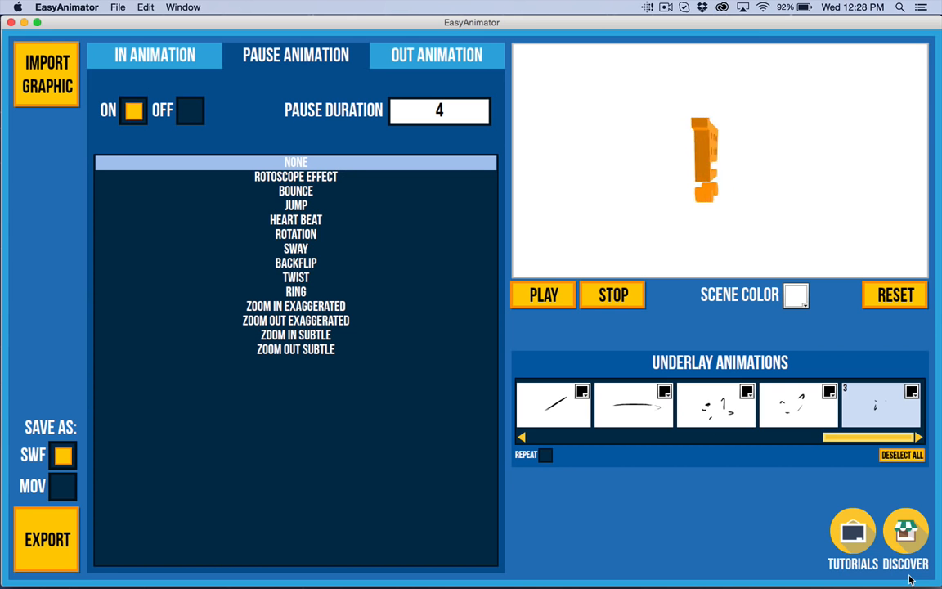
mouse_move(697, 153)
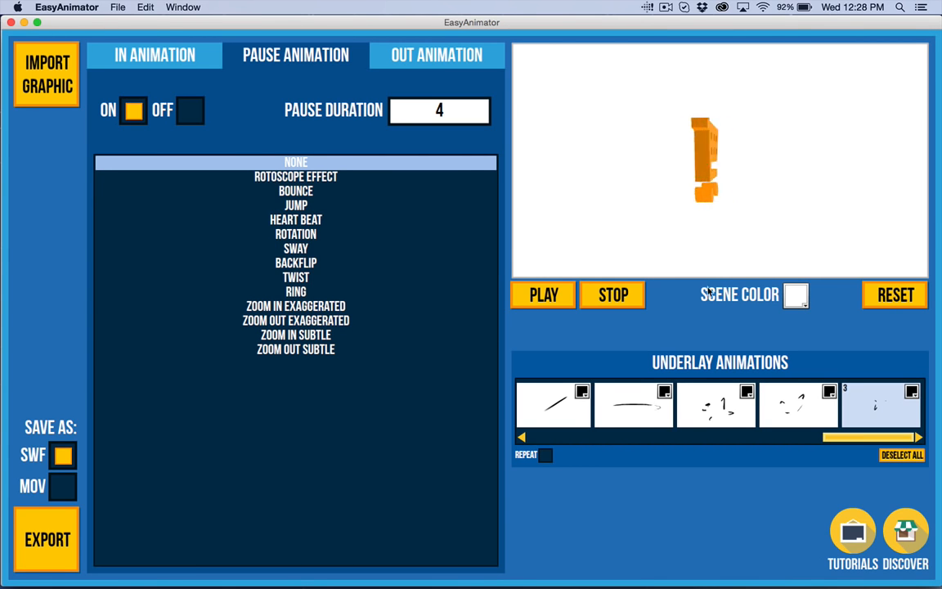
- Choose Ring as the shopping cart's pause animation, keeping duration 4
left_click(294, 291)
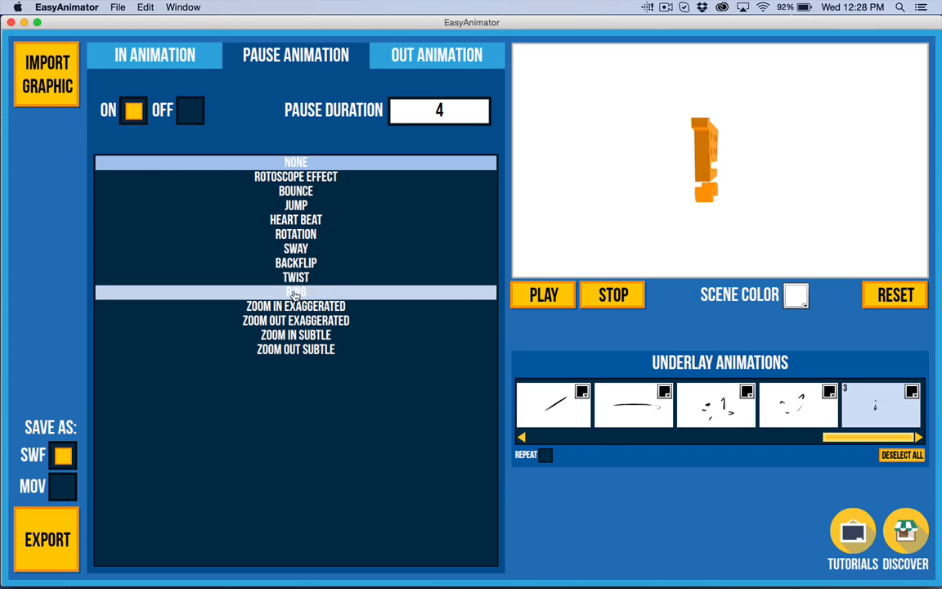
left_click(294, 292)
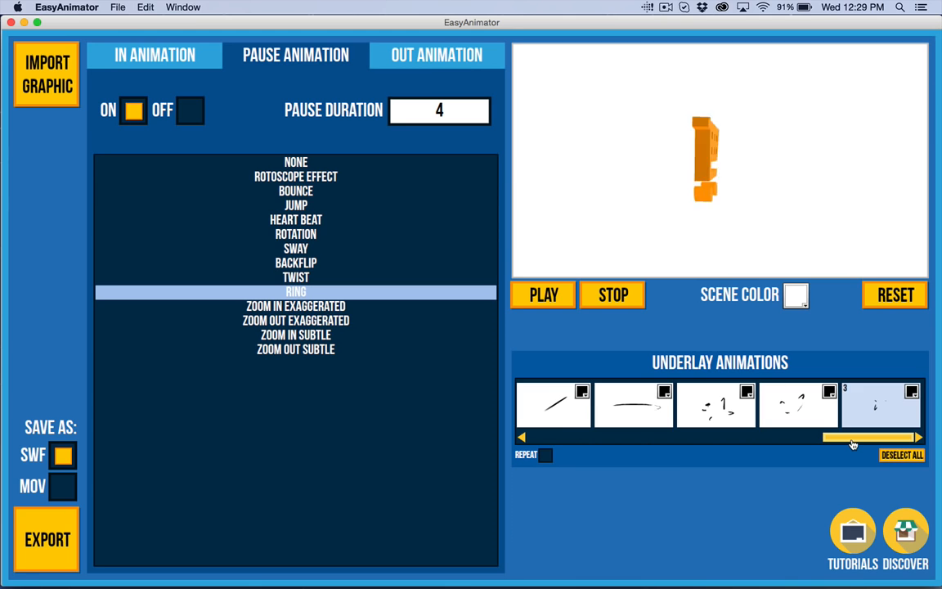
- Scroll the underlay strip and recolour the first flare underlay from its palette
left_click_drag(854, 438, 685, 438)
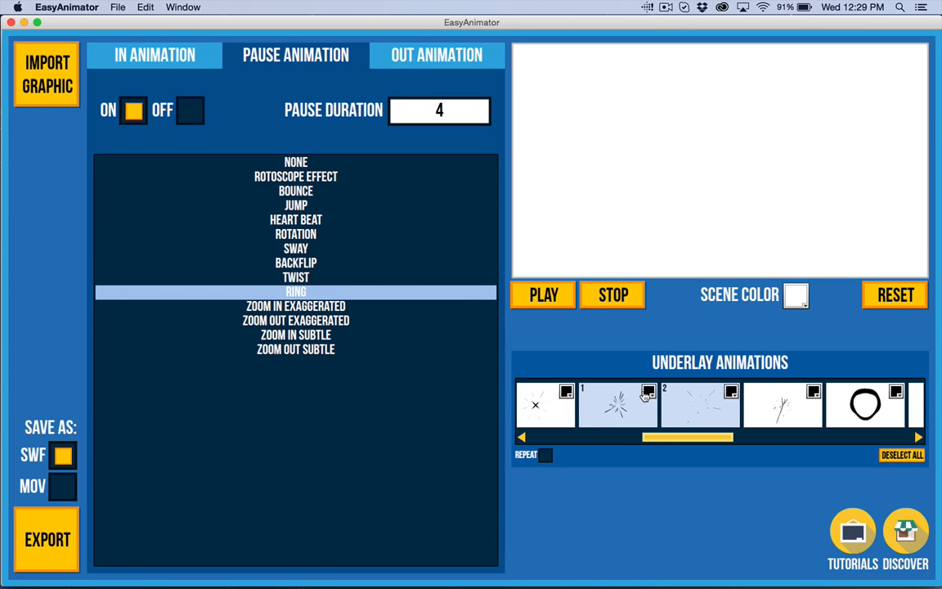
left_click(648, 391)
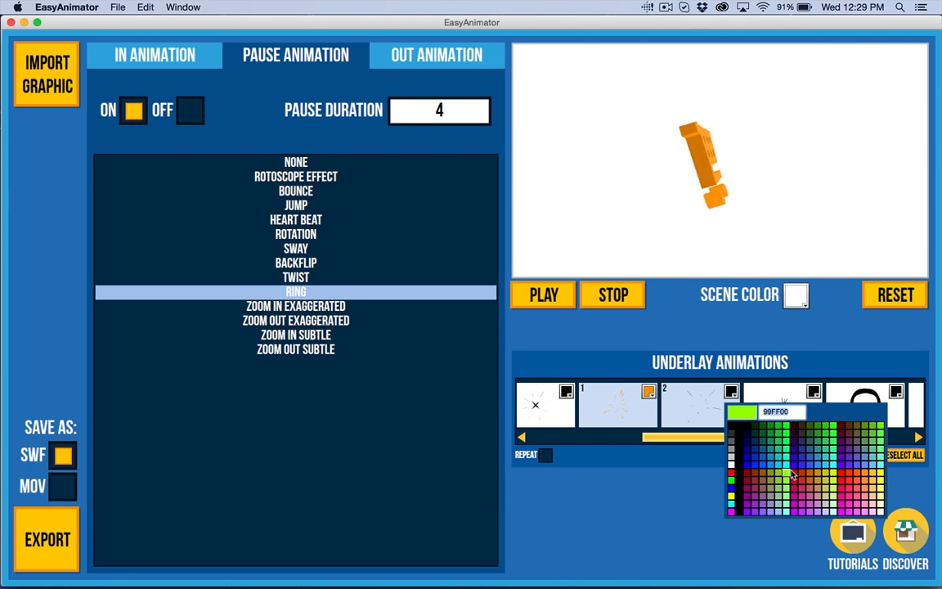
left_click(857, 477)
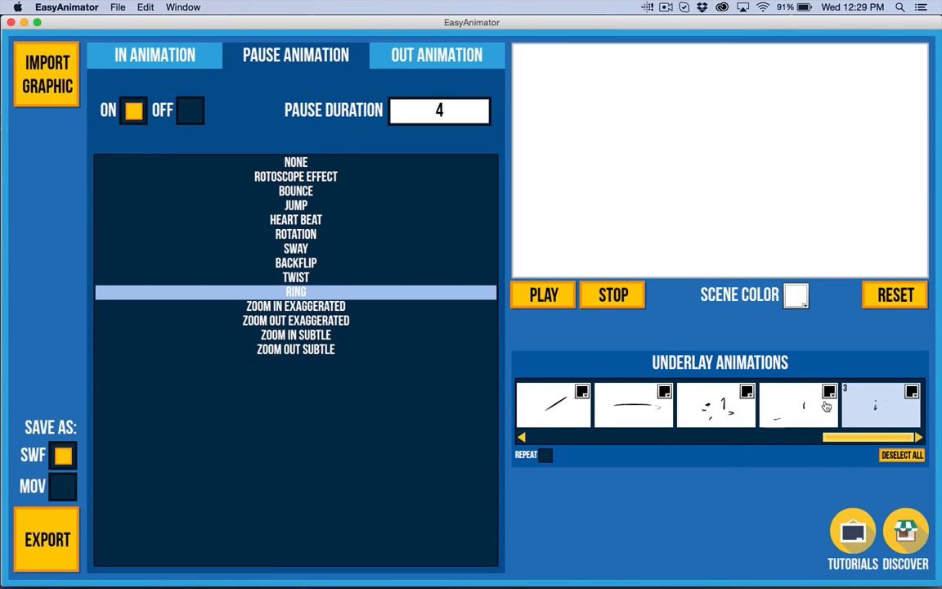
- Recolour the last flare underlay, trying shades and settling on orange
left_click(828, 391)
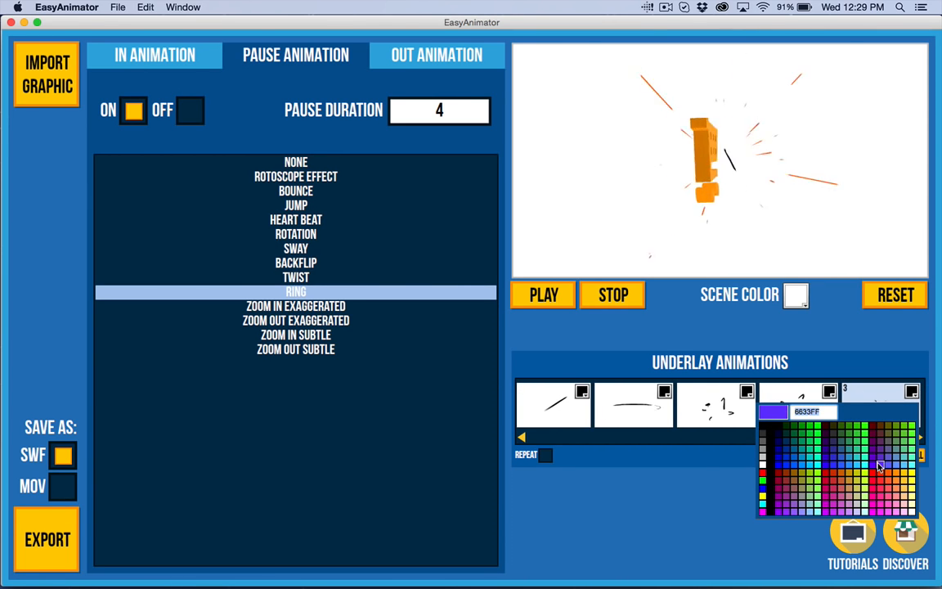
left_click(891, 481)
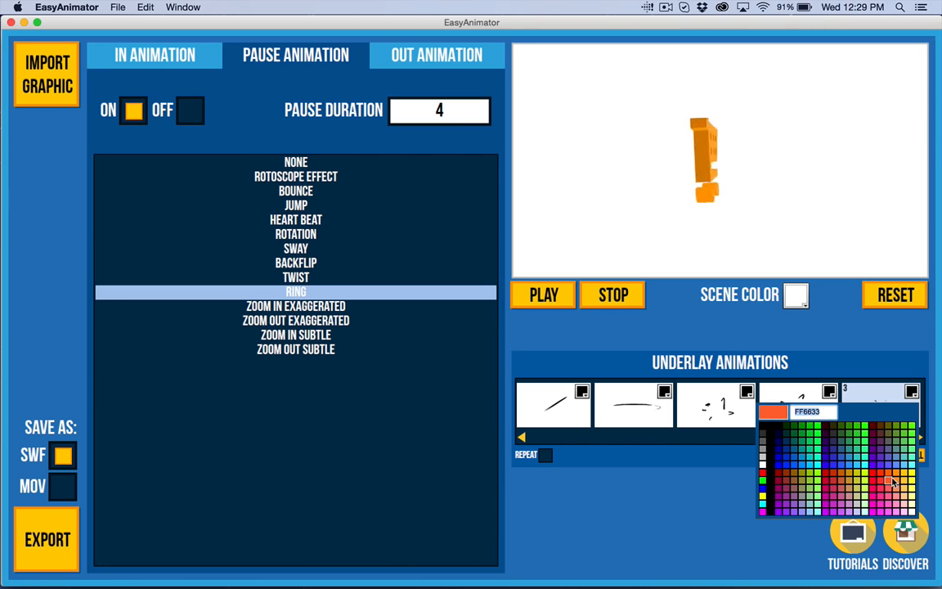
left_click(896, 483)
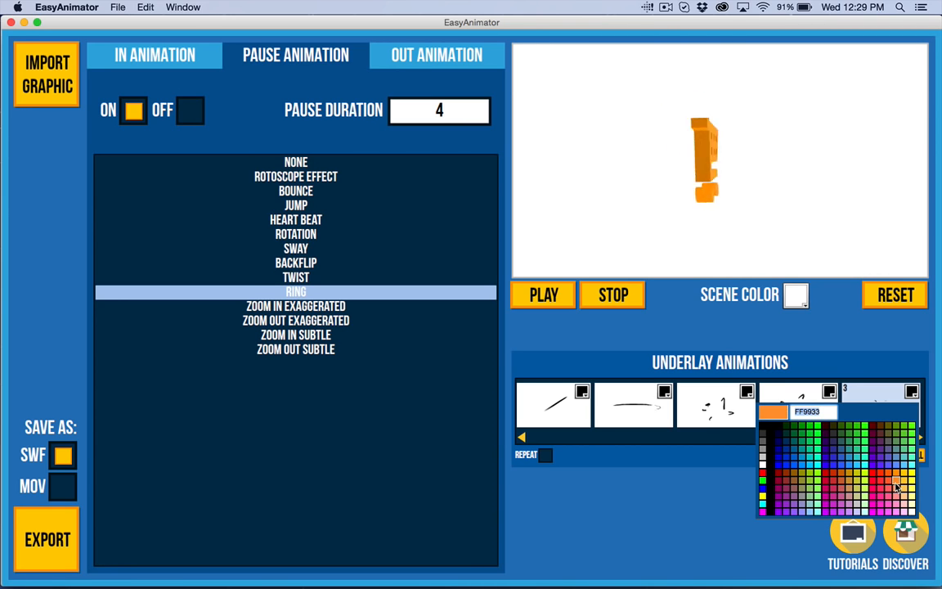
left_click(897, 478)
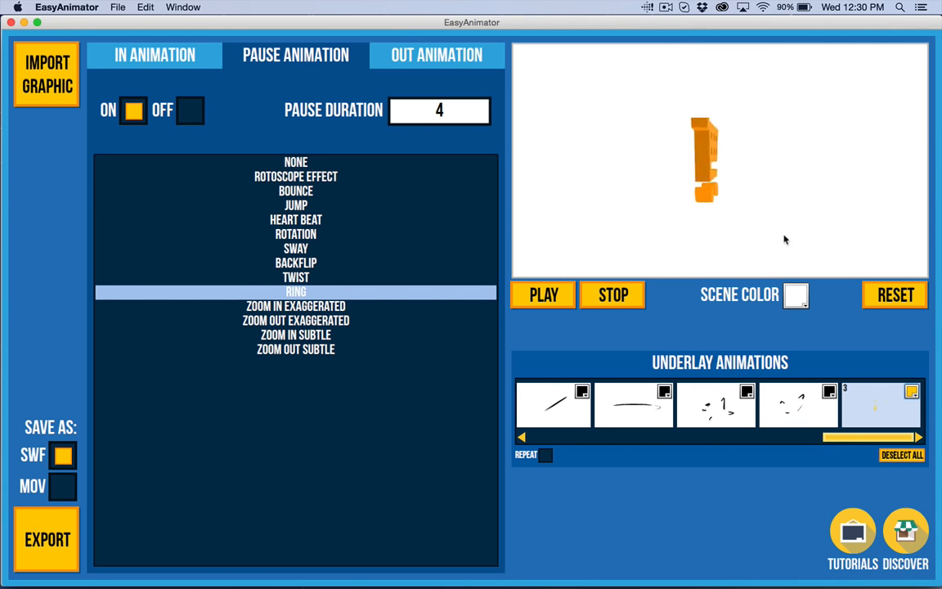
mouse_move(700, 164)
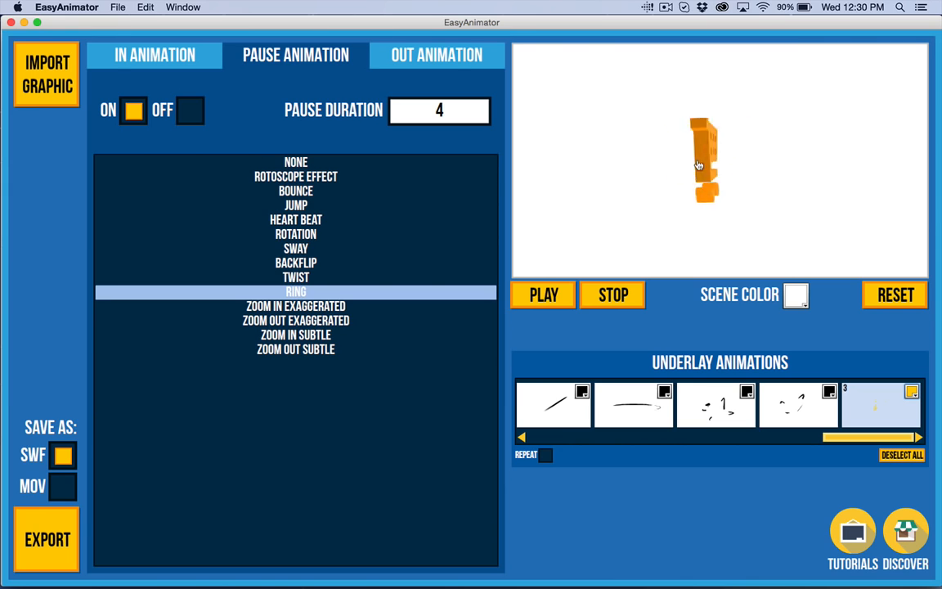
mouse_move(638, 214)
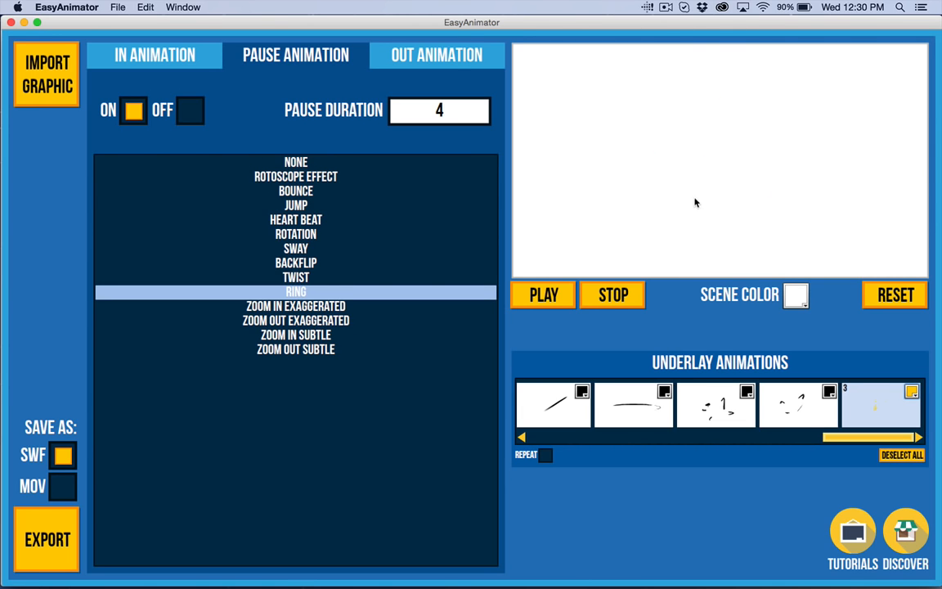
- Play the preview showing the rotating cart with orange flares bursting behind it
left_click(543, 295)
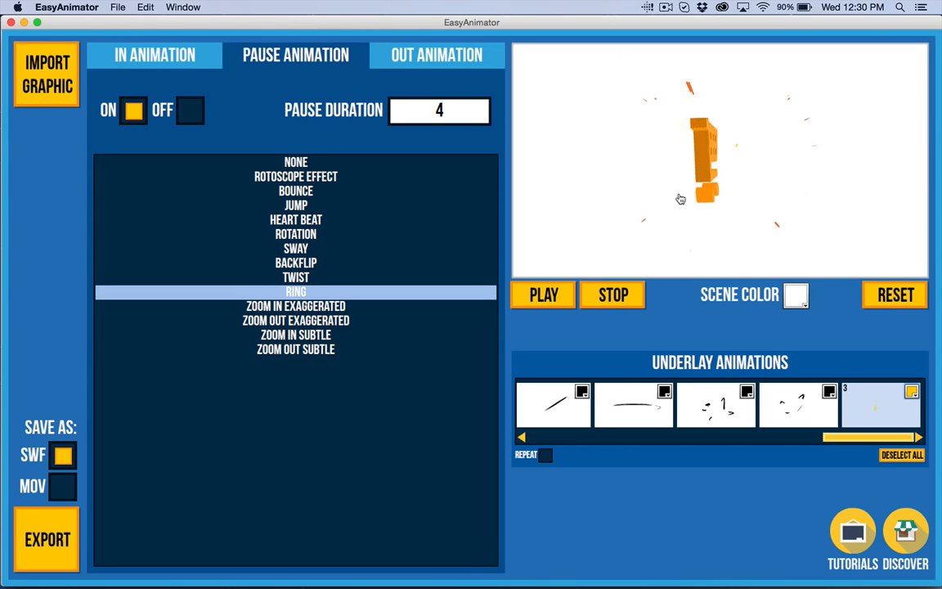